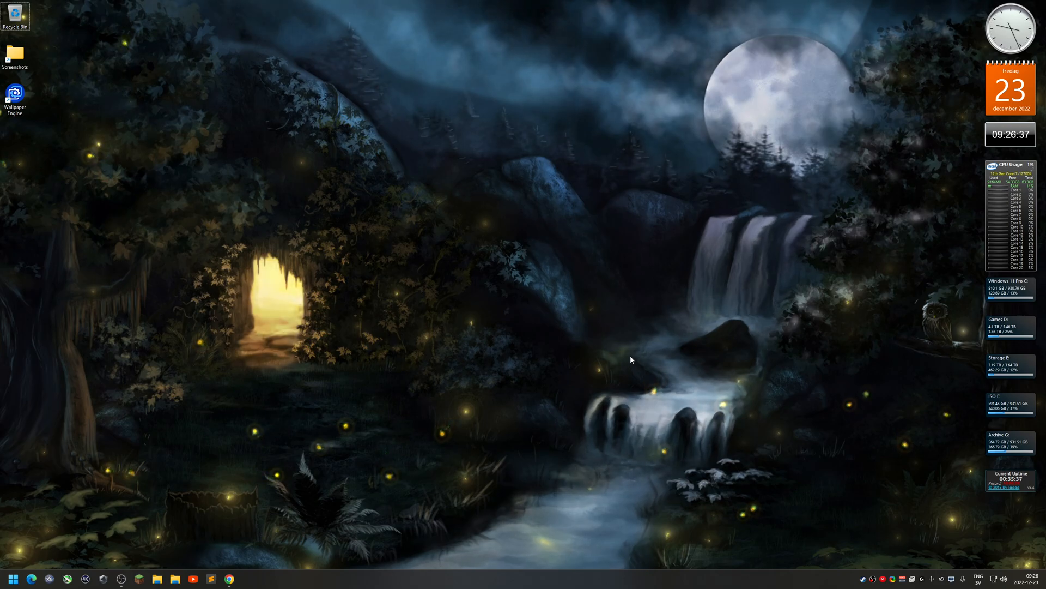
mouse_move(746, 406)
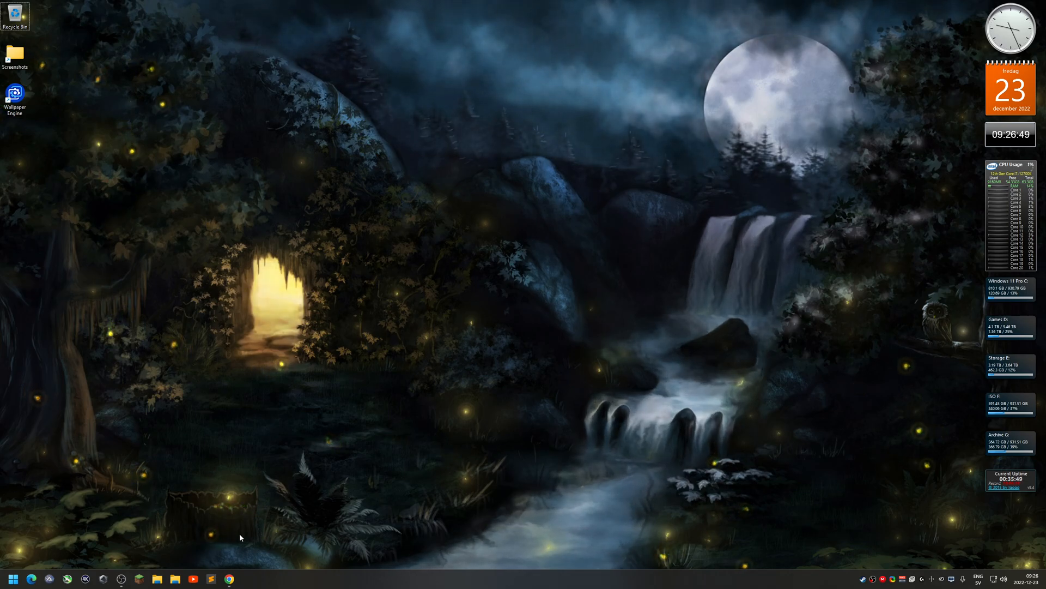
Step: Right-click the system tray speaker icon to bring up its sound shortcuts menu
click(229, 578)
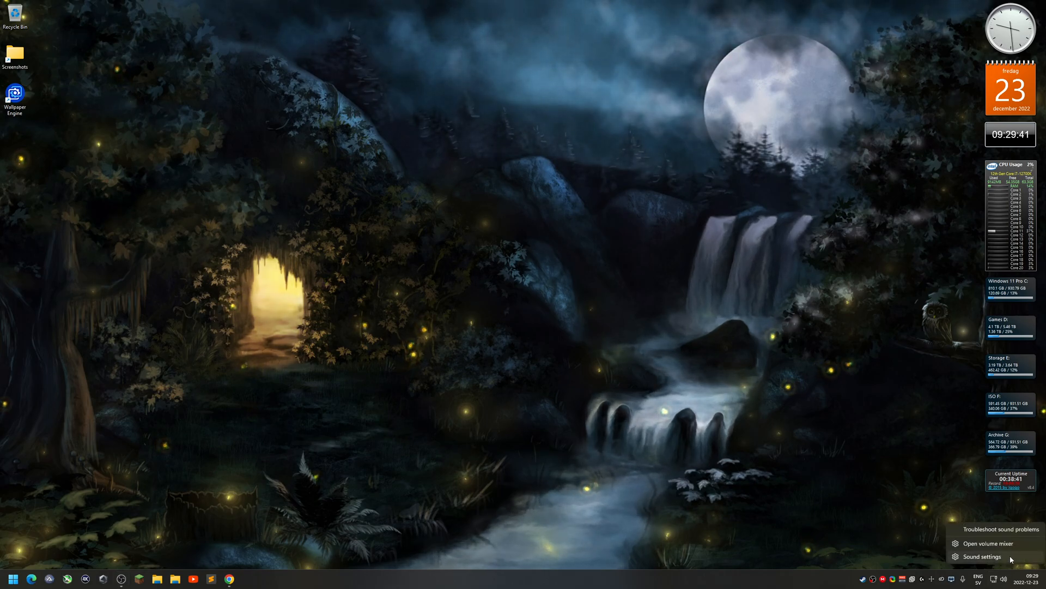
Step: Go from Sound settings to More sound settings to reach the classic Sound panel
click(982, 556)
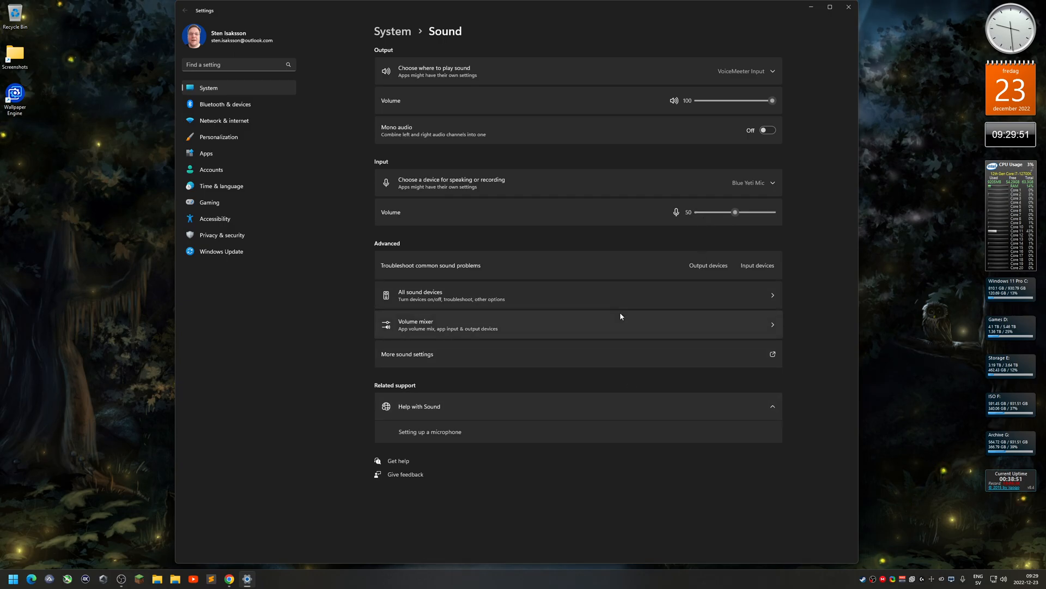
mouse_move(432, 356)
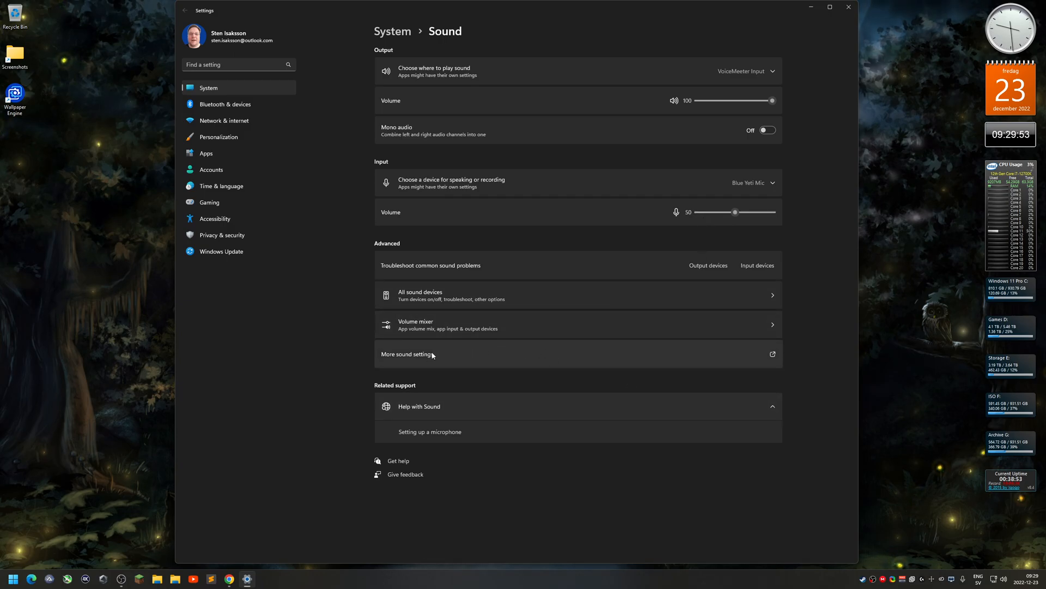
mouse_move(410, 353)
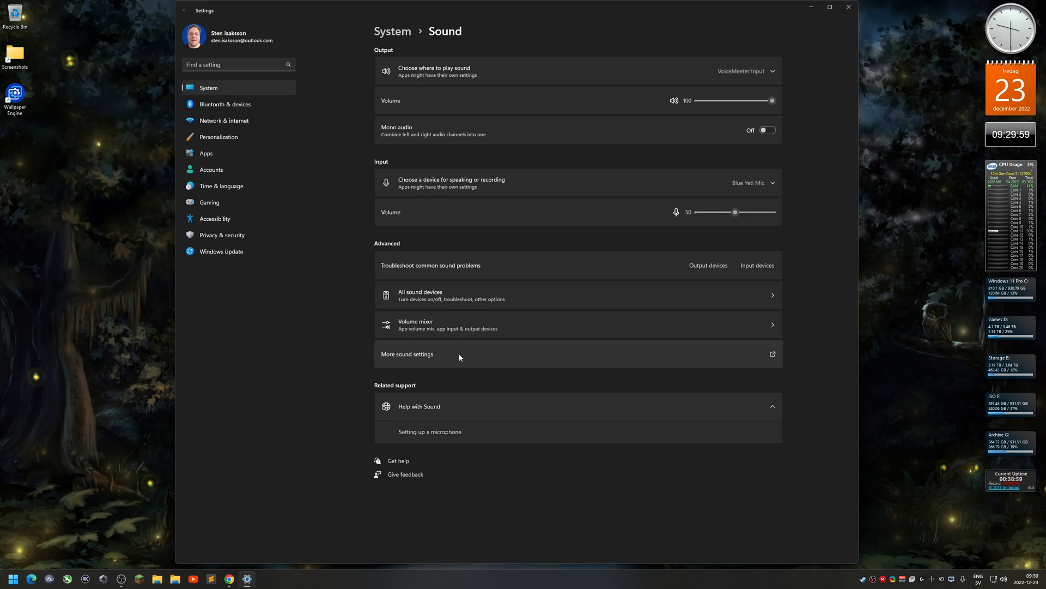
click(407, 354)
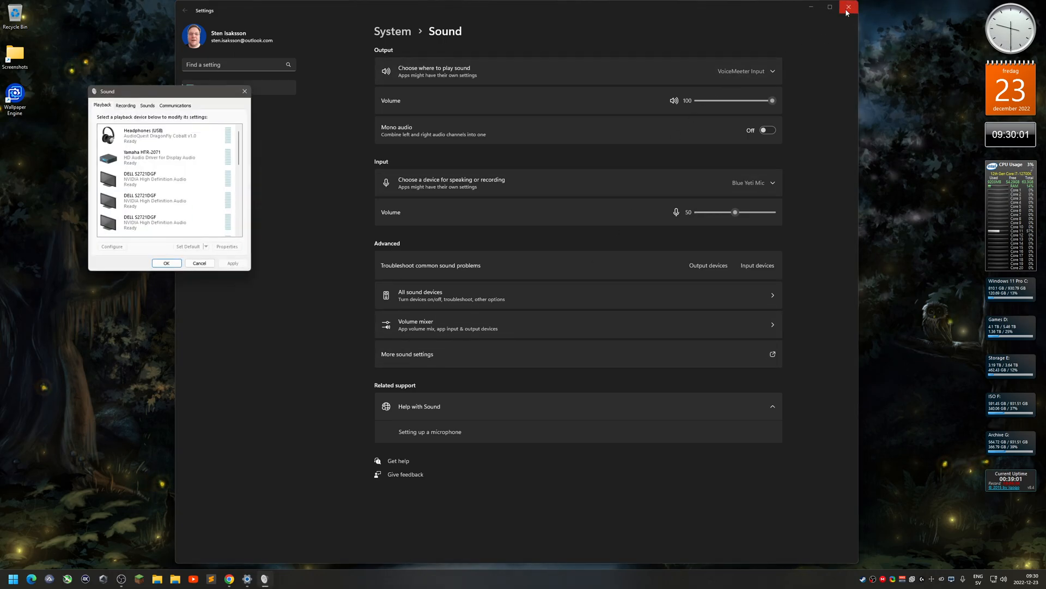
Step: Close Settings, centre the Sound dialog, and browse down the Playback device list
click(847, 7)
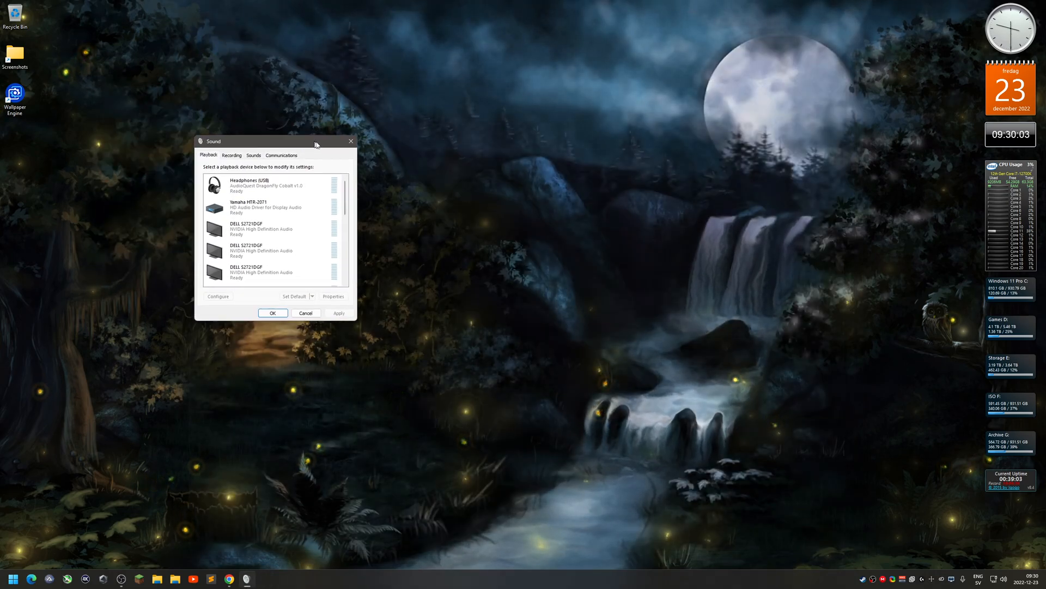
drag(274, 140, 529, 175)
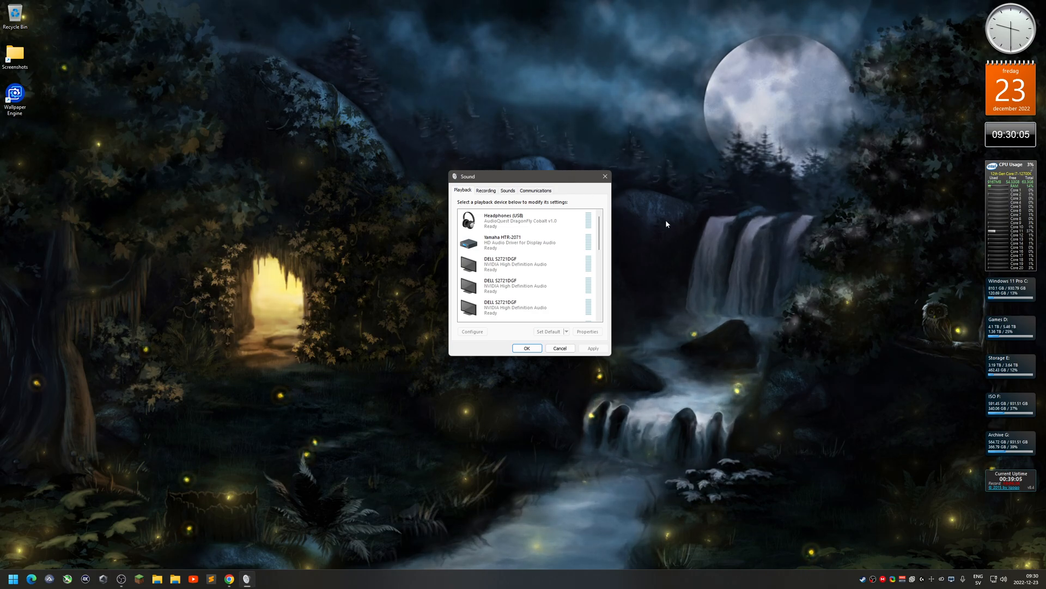
mouse_move(614, 233)
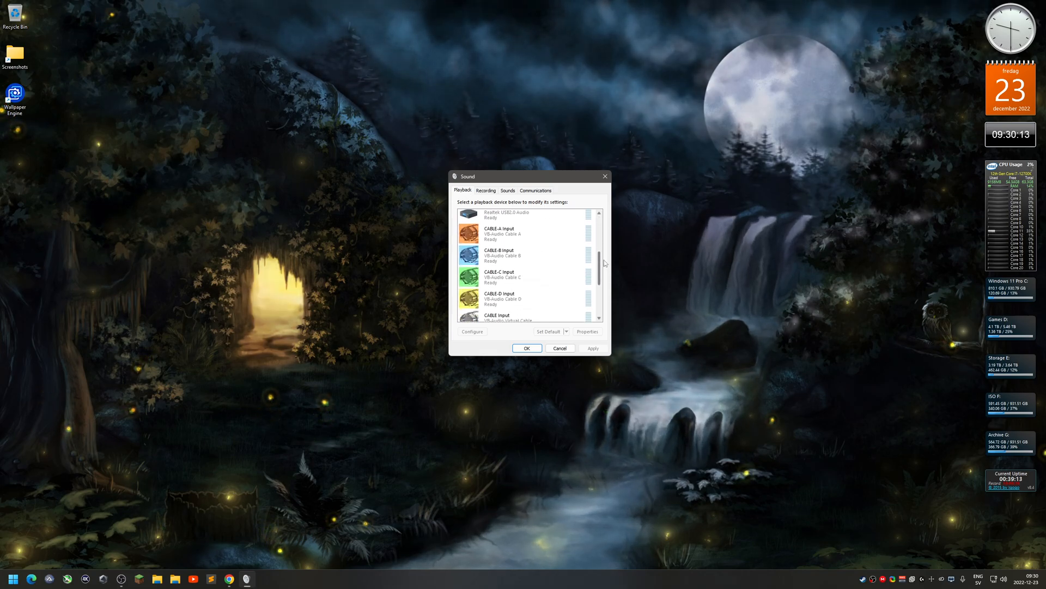
scroll(down, 3)
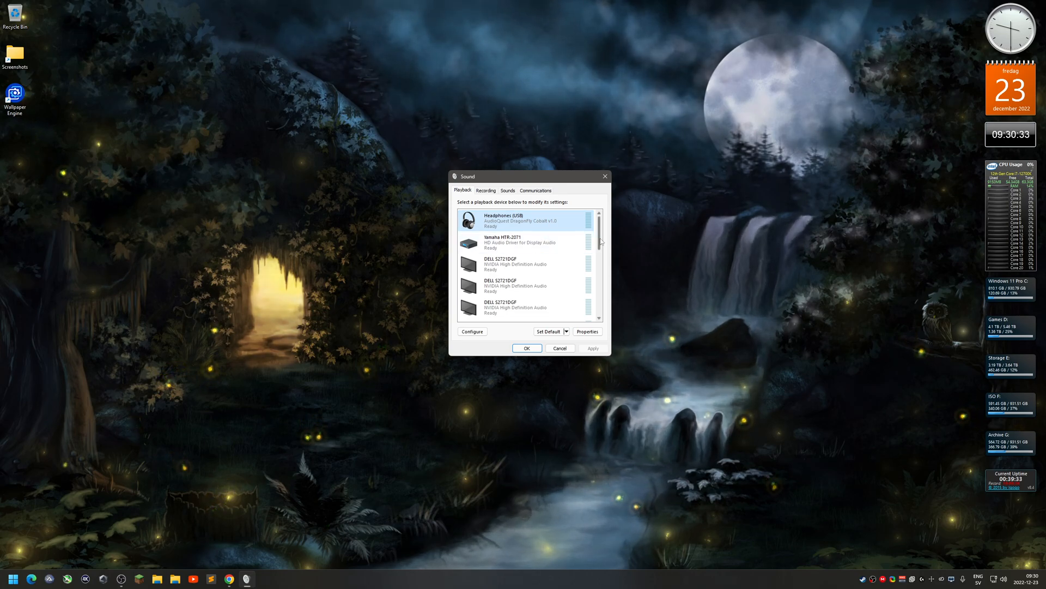
scroll(down, 3)
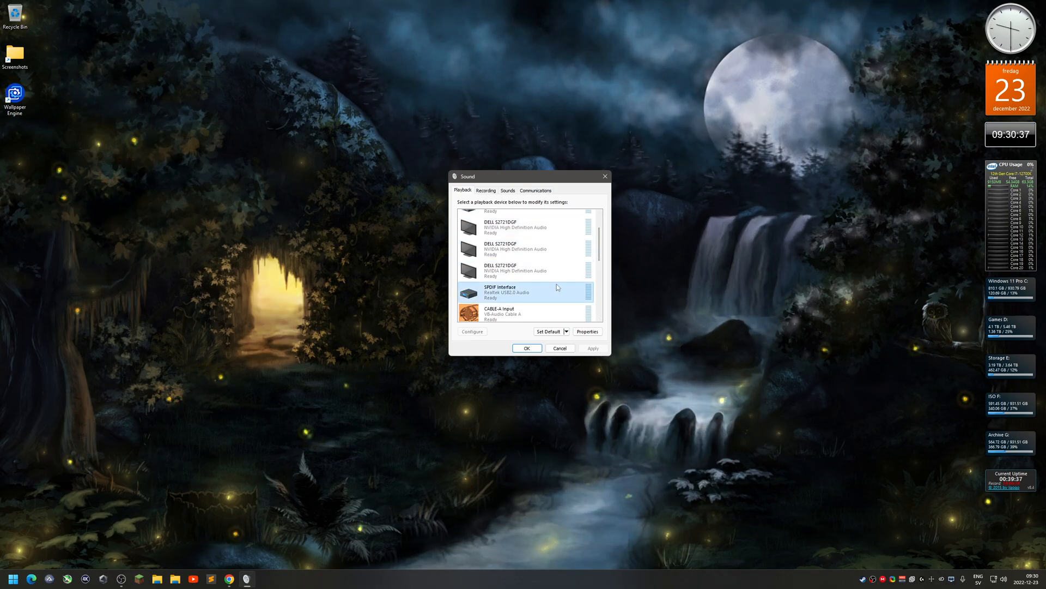
scroll(down, 3)
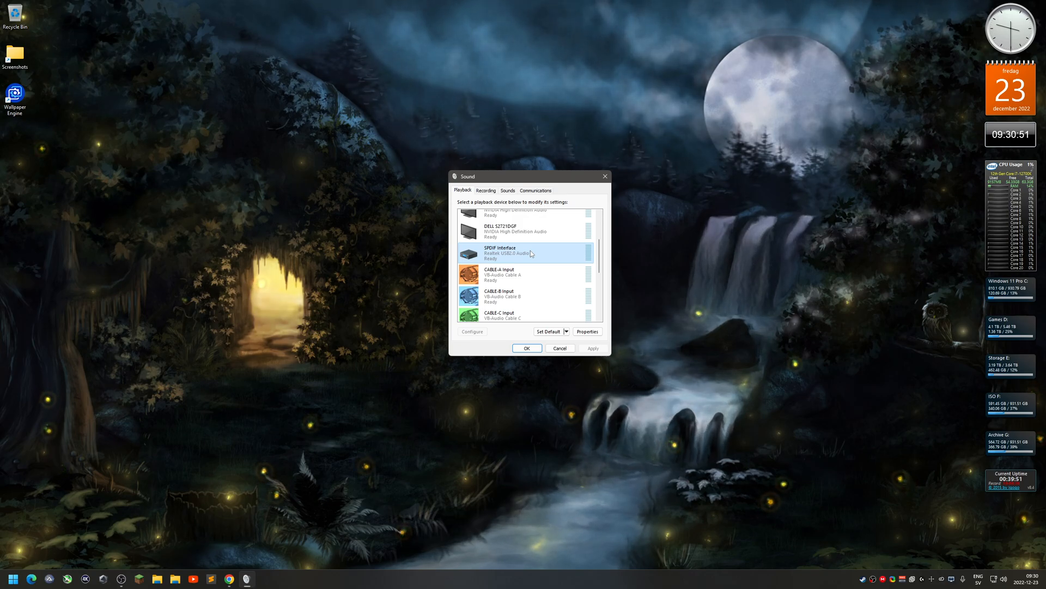
right_click(520, 253)
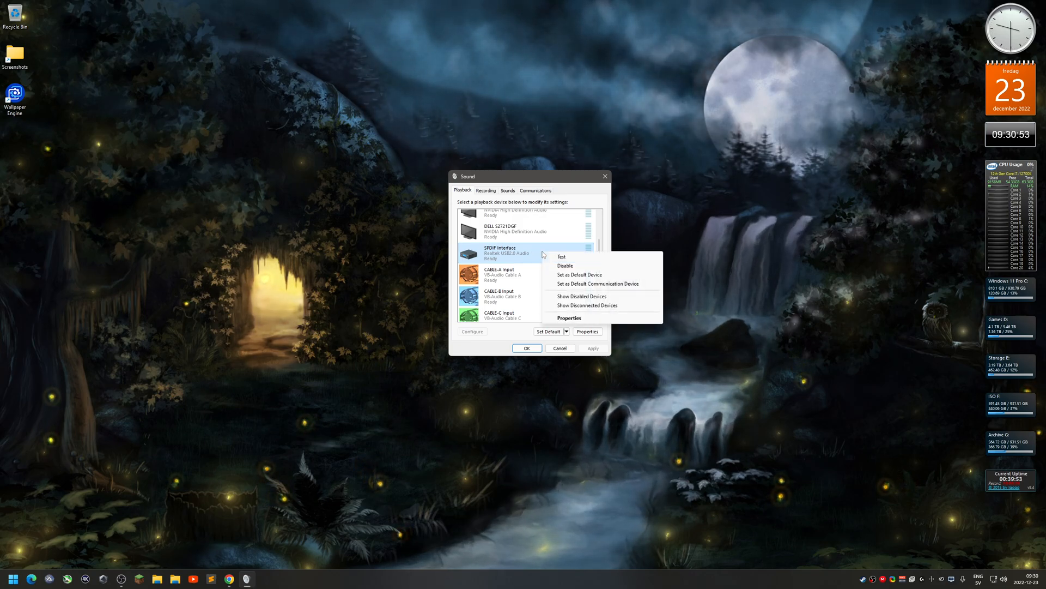
mouse_move(596, 284)
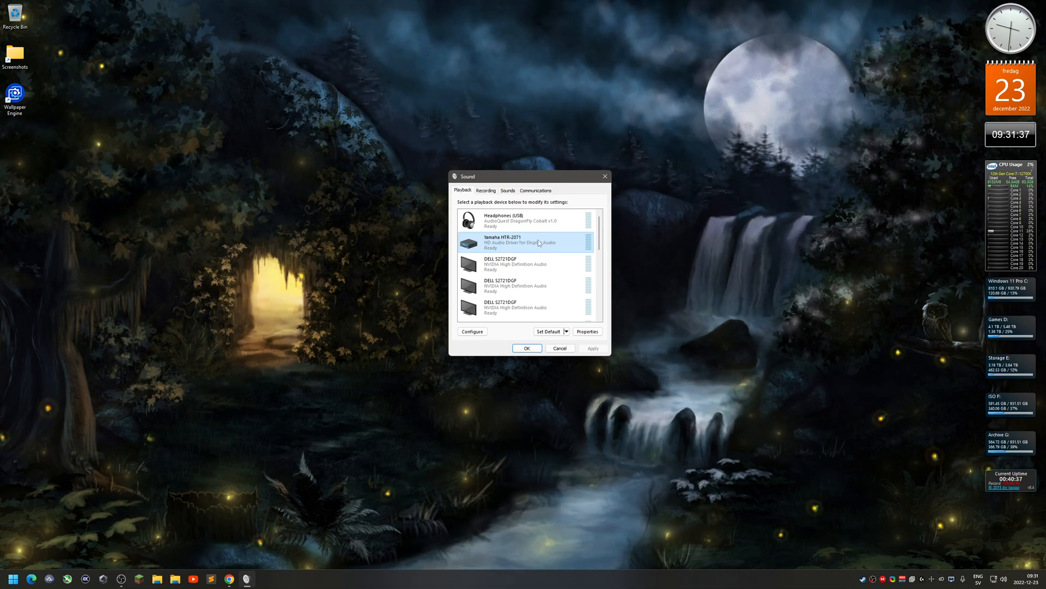
click(586, 331)
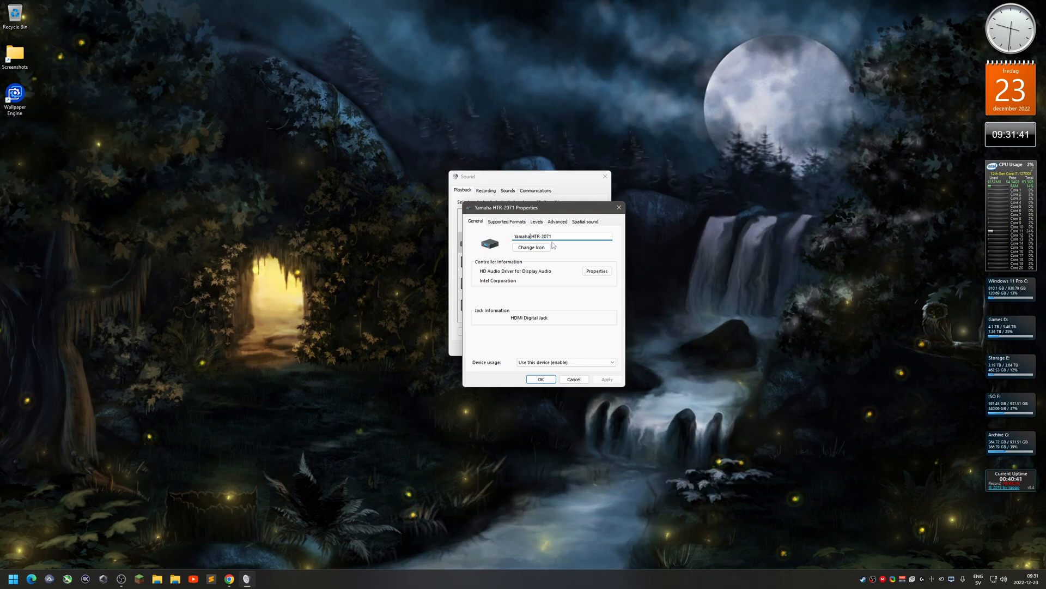
click(532, 246)
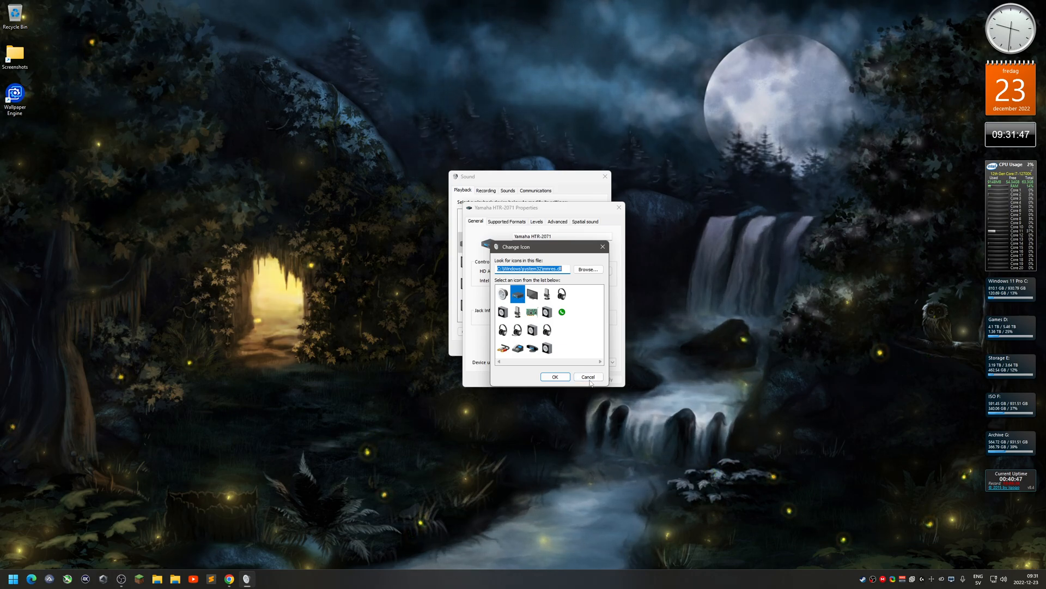
click(588, 376)
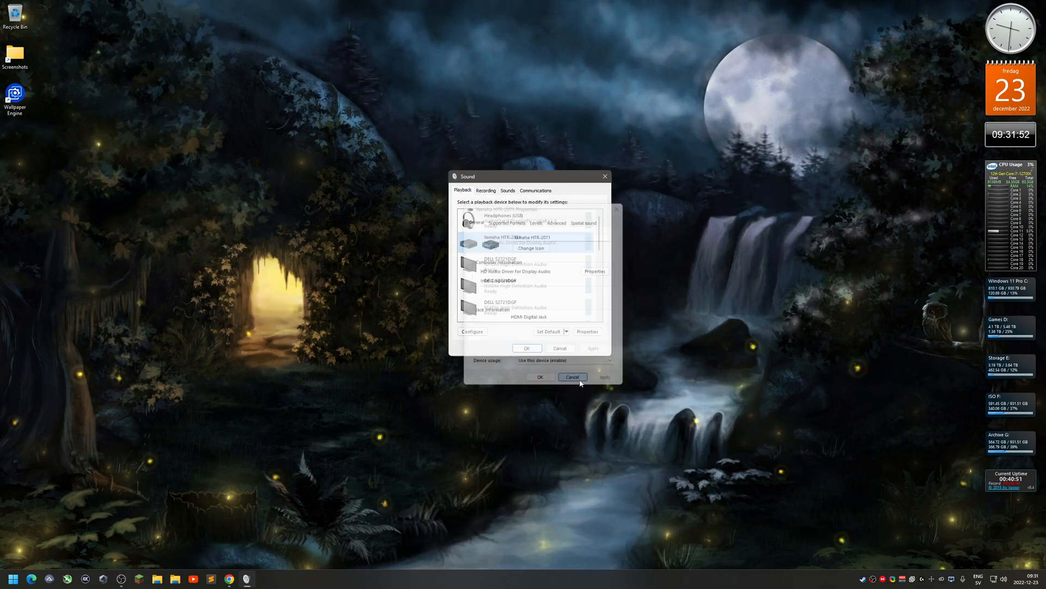
click(573, 377)
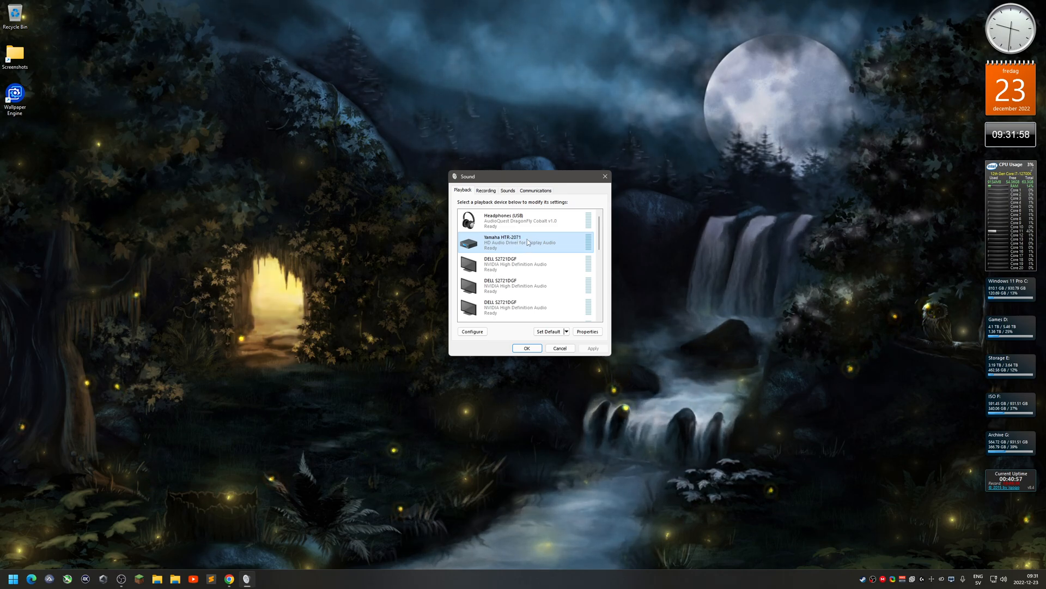
right_click(527, 241)
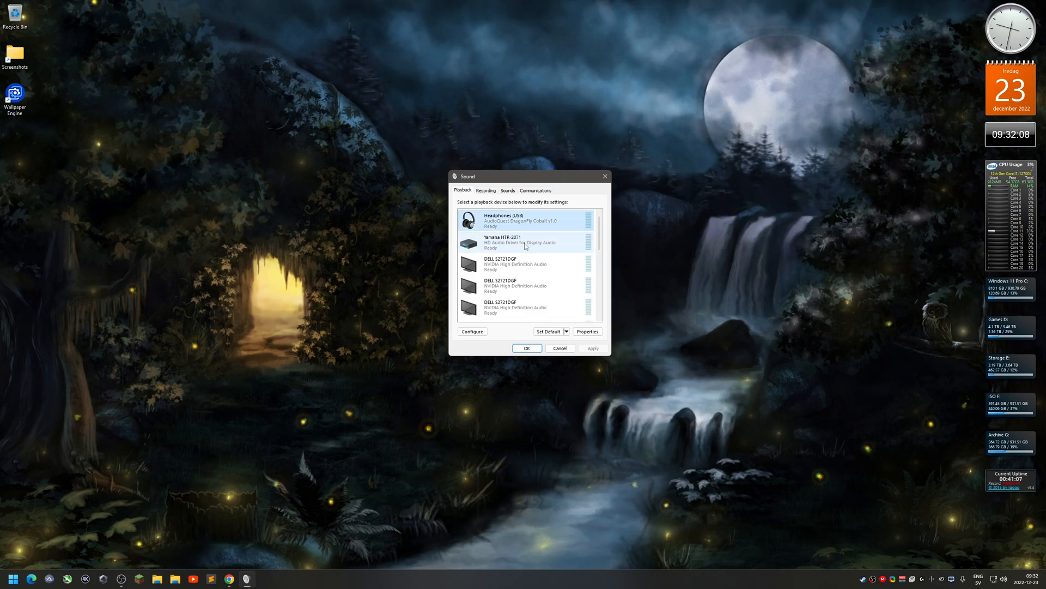
scroll(down, 3)
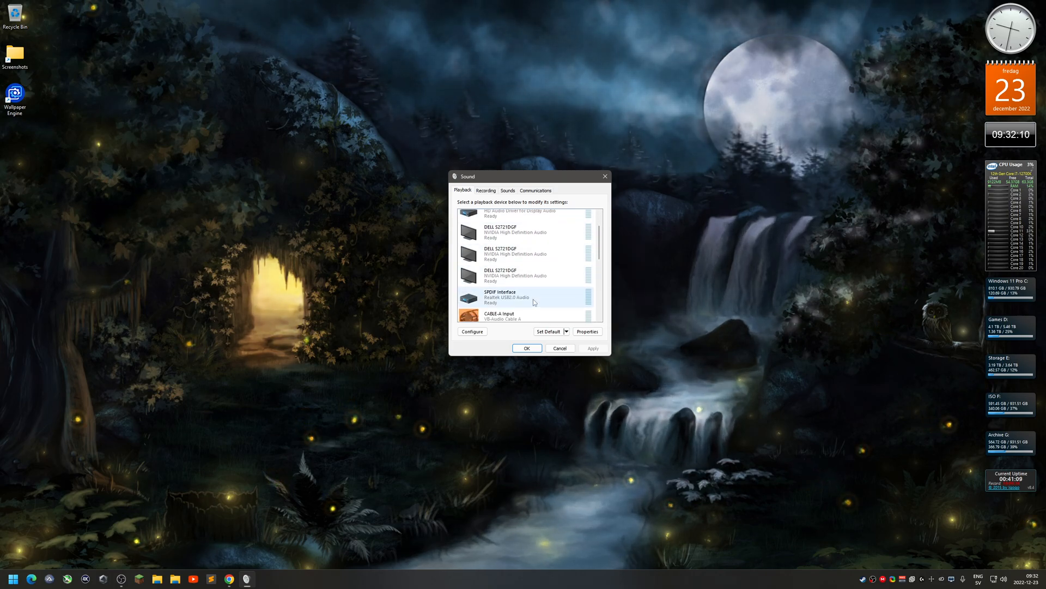
right_click(521, 297)
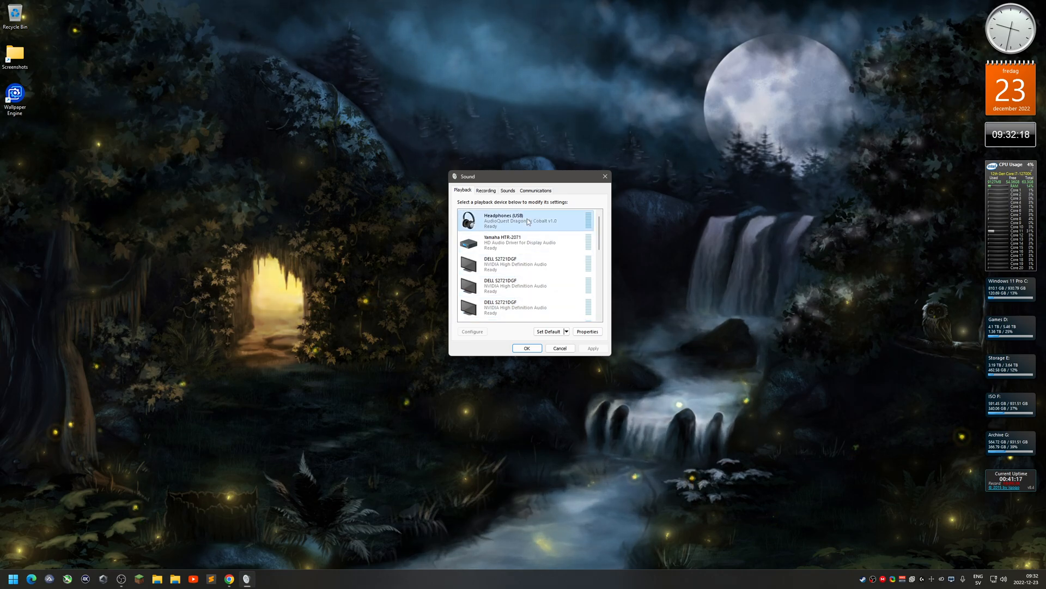
right_click(525, 220)
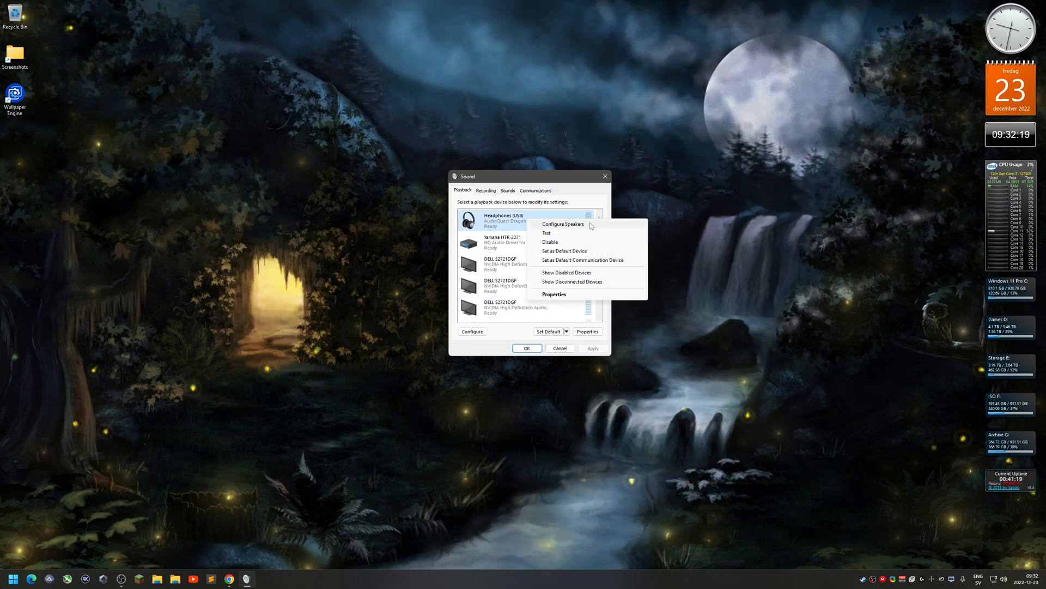
click(562, 223)
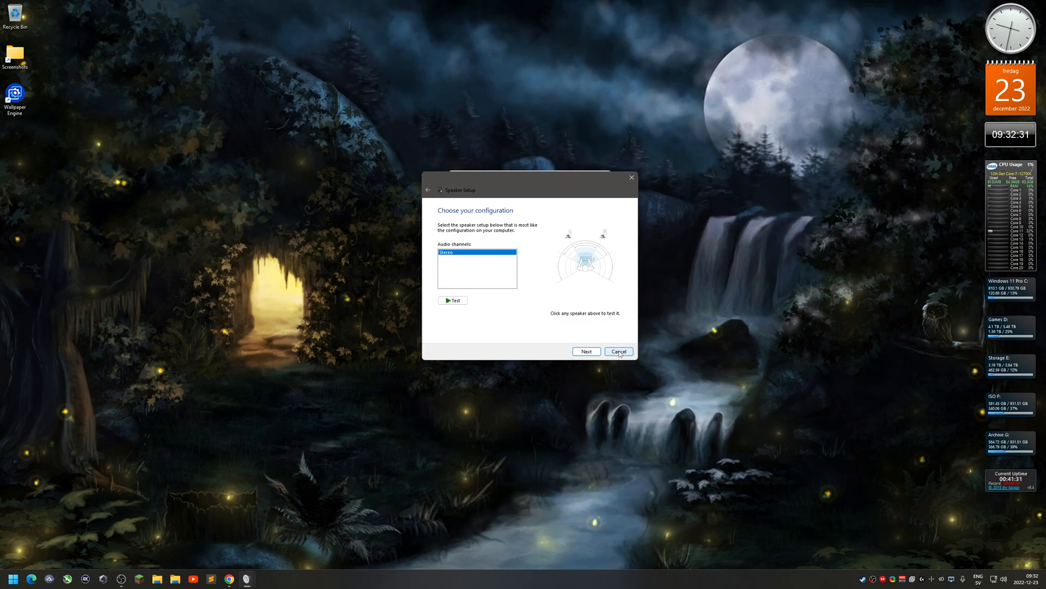
click(617, 351)
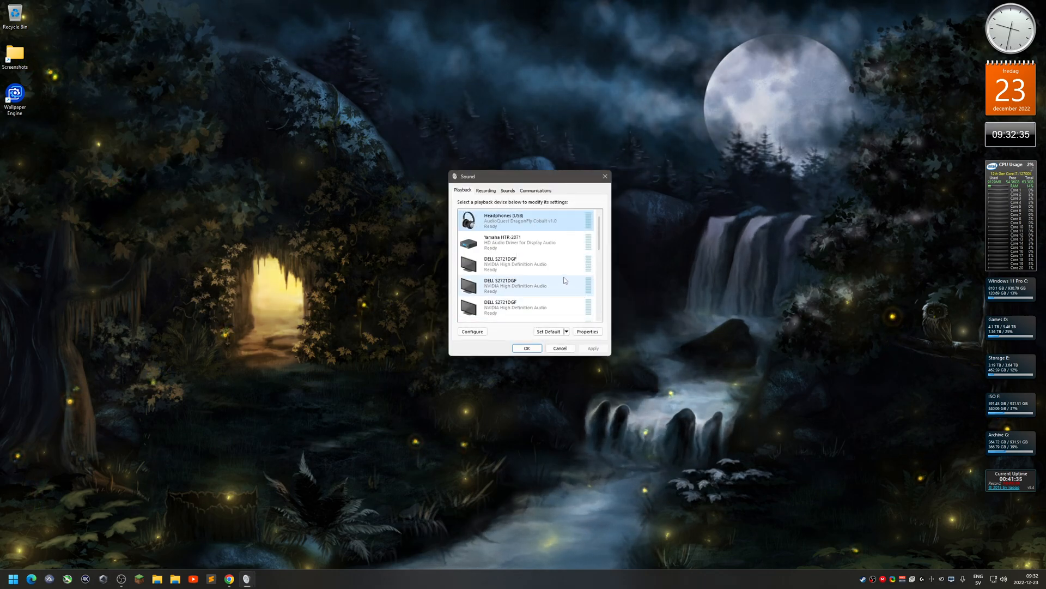
right_click(504, 242)
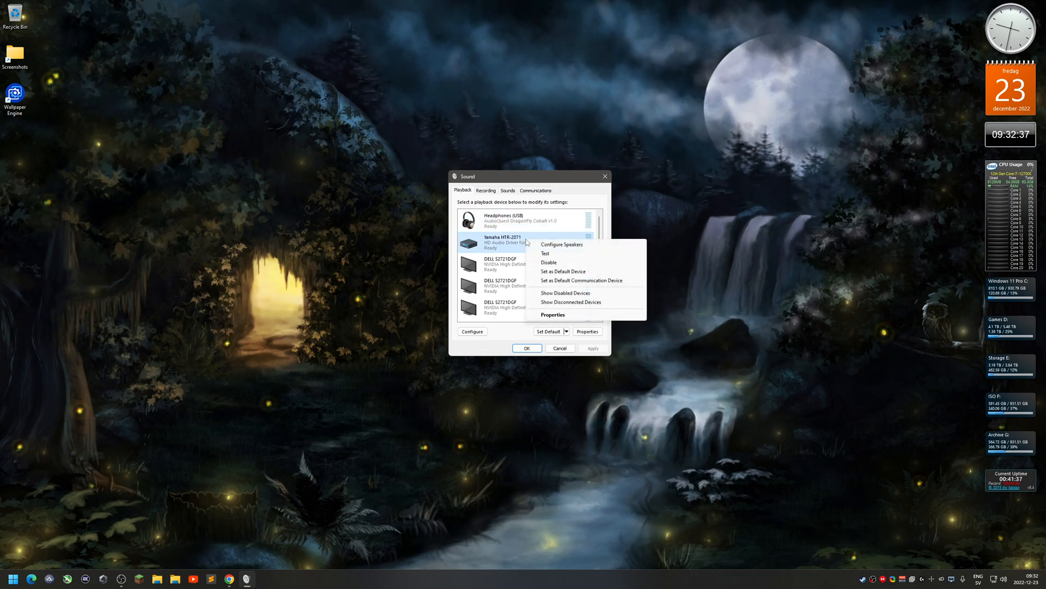
mouse_move(590, 246)
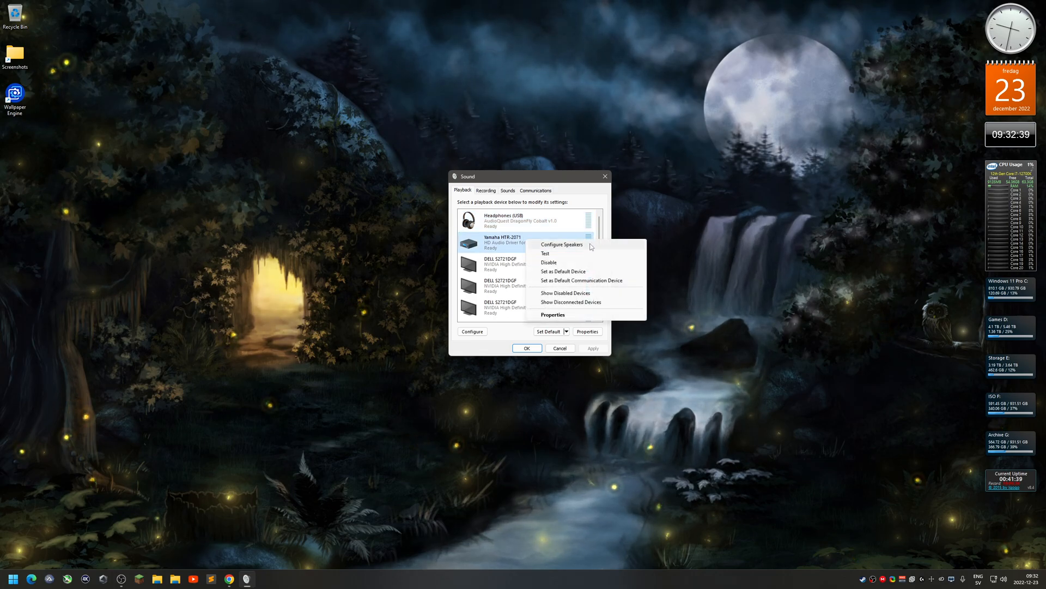
Step: Start Configure Speakers for Yamaha HTR-2071 with 5.1 Surround audio channels
click(562, 245)
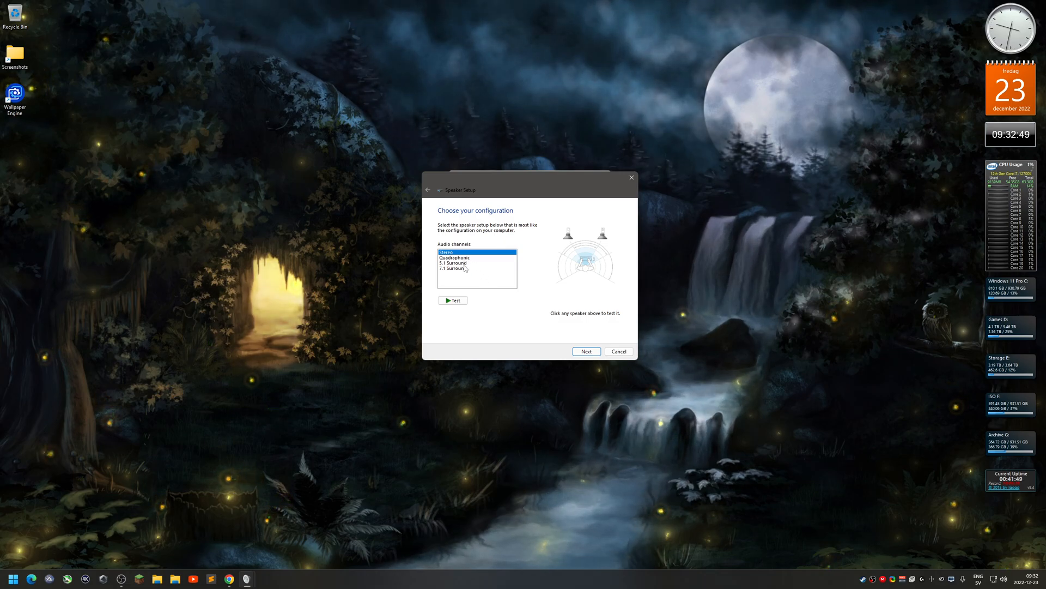
mouse_move(479, 284)
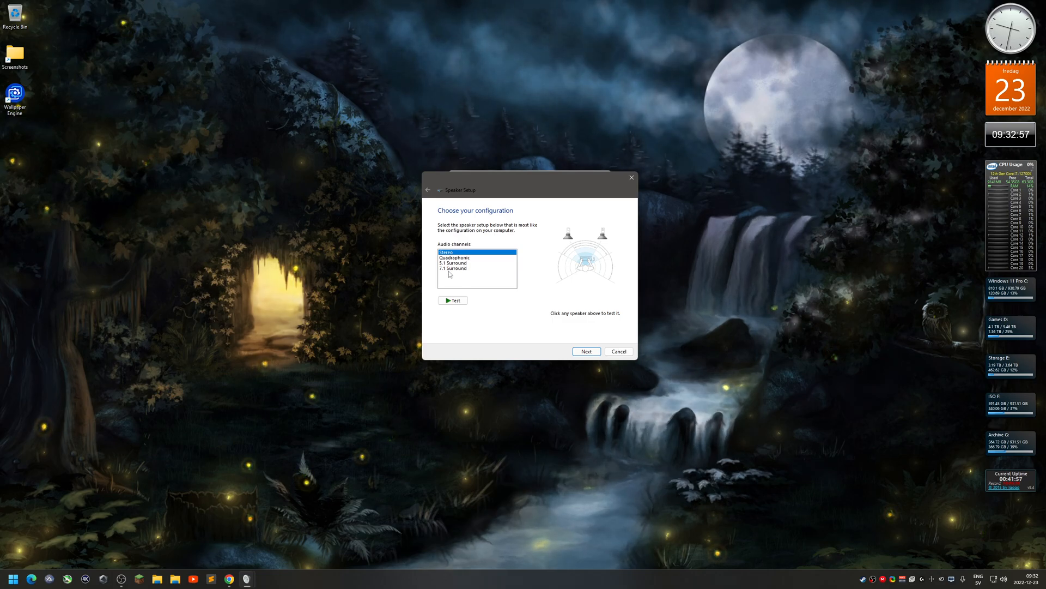
click(453, 262)
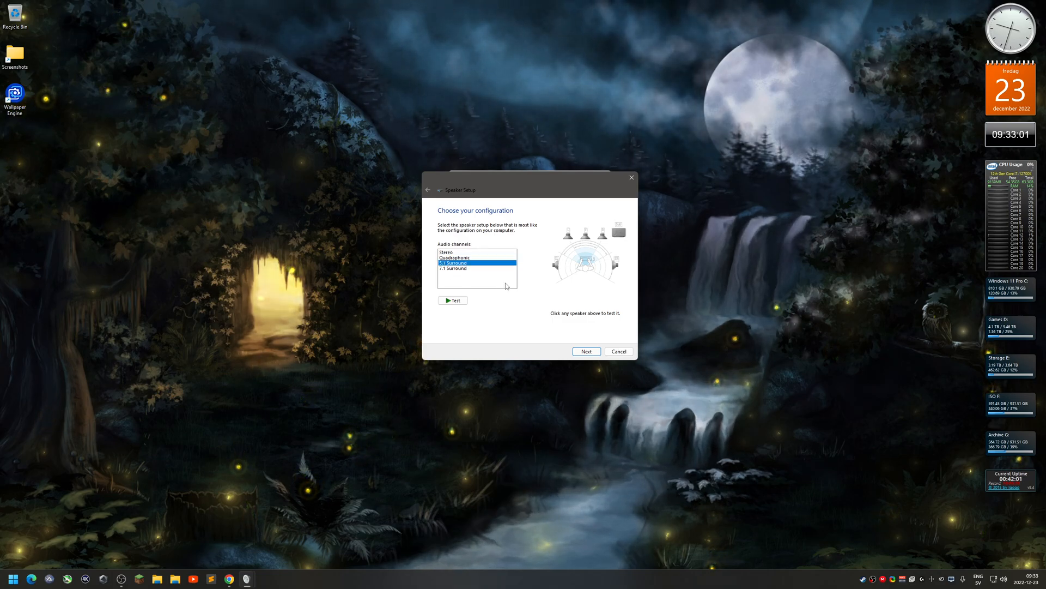
click(585, 351)
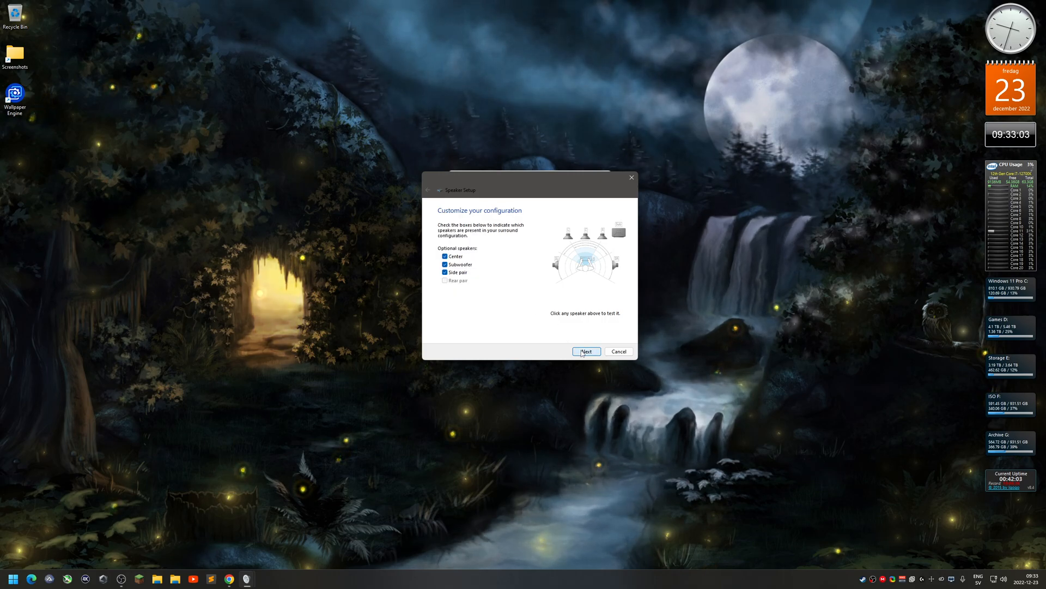
mouse_move(496, 304)
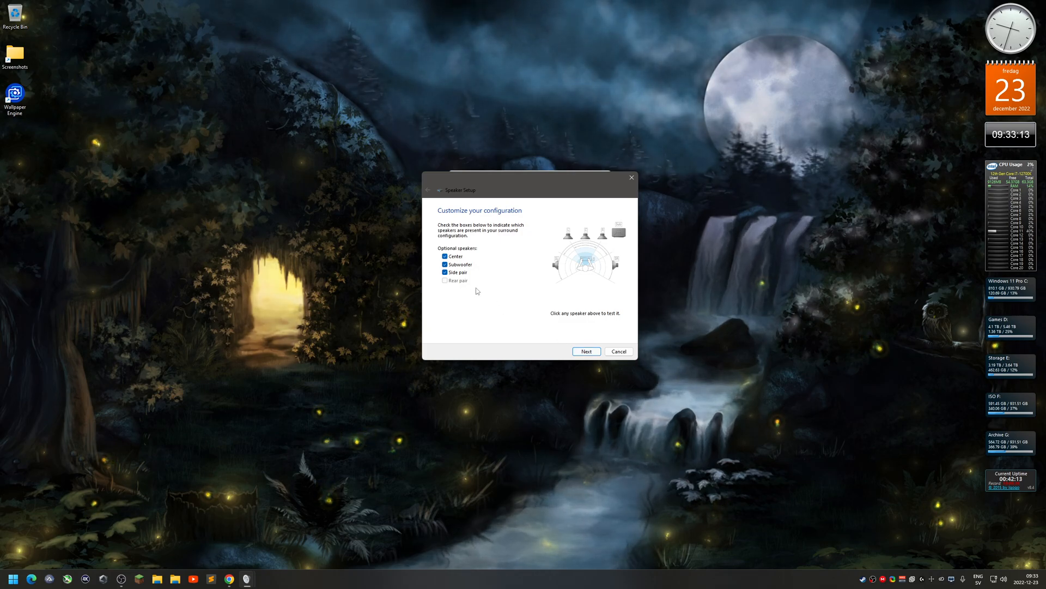
Step: Keep Center, Subwoofer and Side pair, front pair full-range, and finish Yamaha setup
click(584, 351)
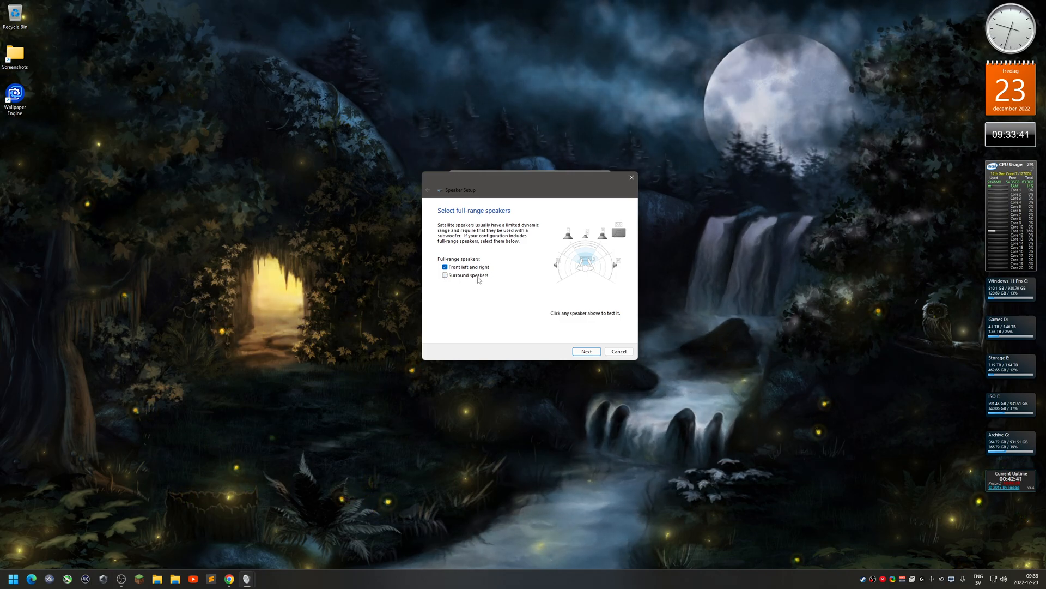
mouse_move(606, 265)
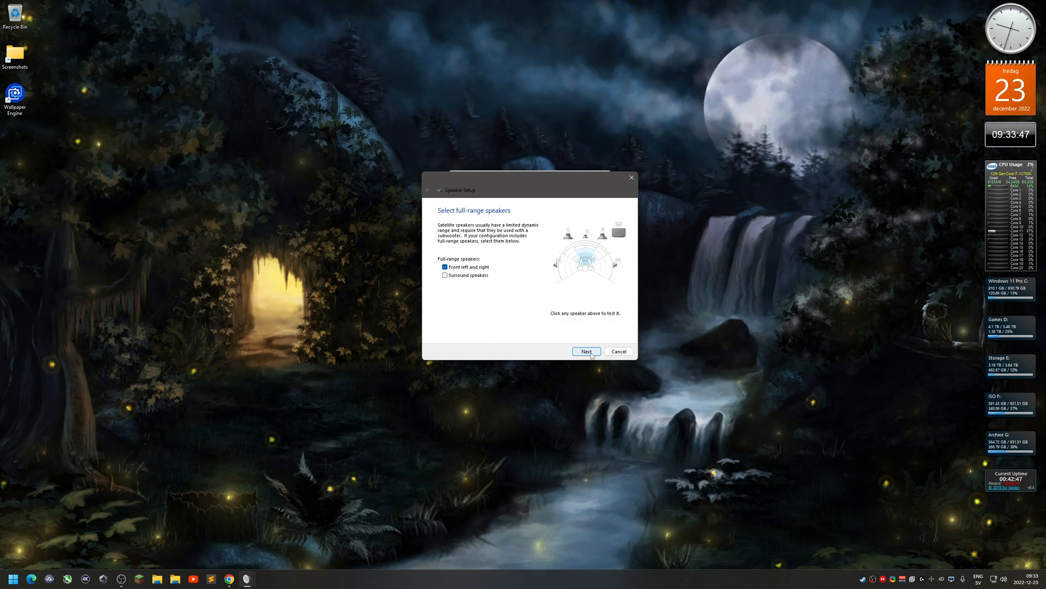
click(586, 351)
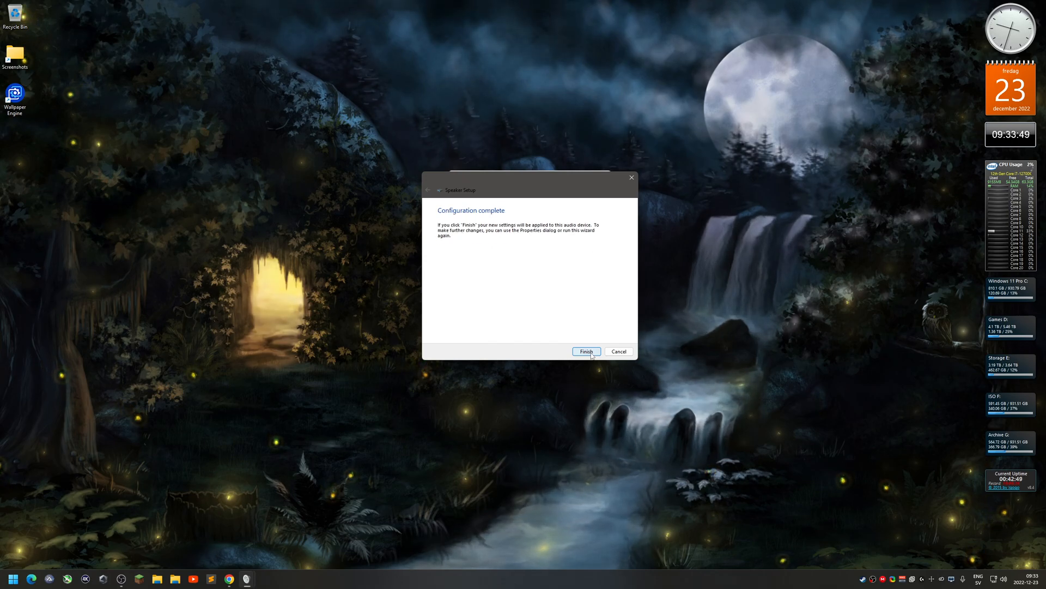
click(585, 352)
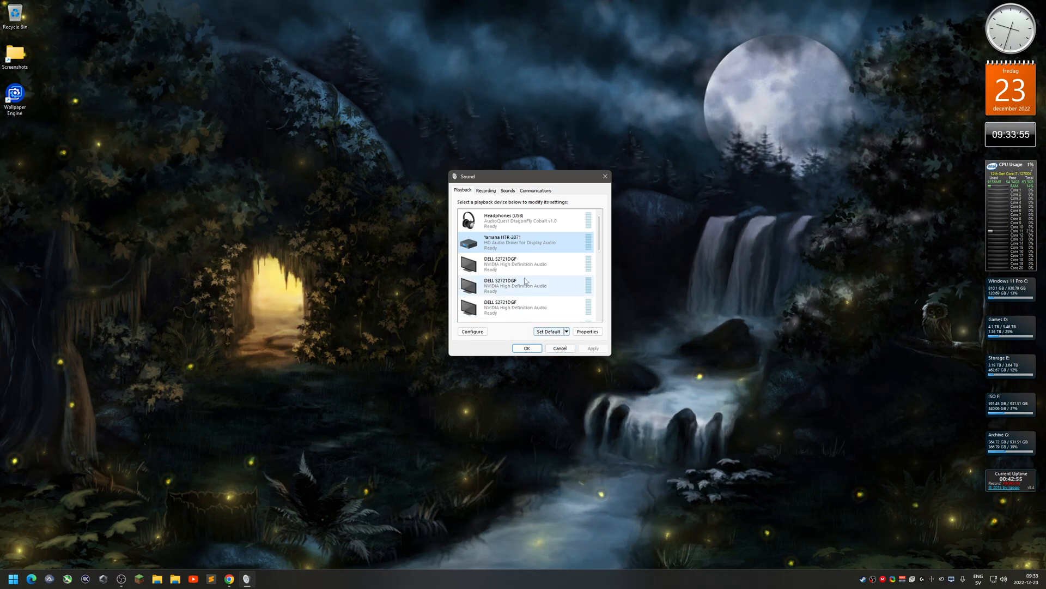
Step: Select VoiceMeeter Input in the Playback list and open its right-click options
click(524, 242)
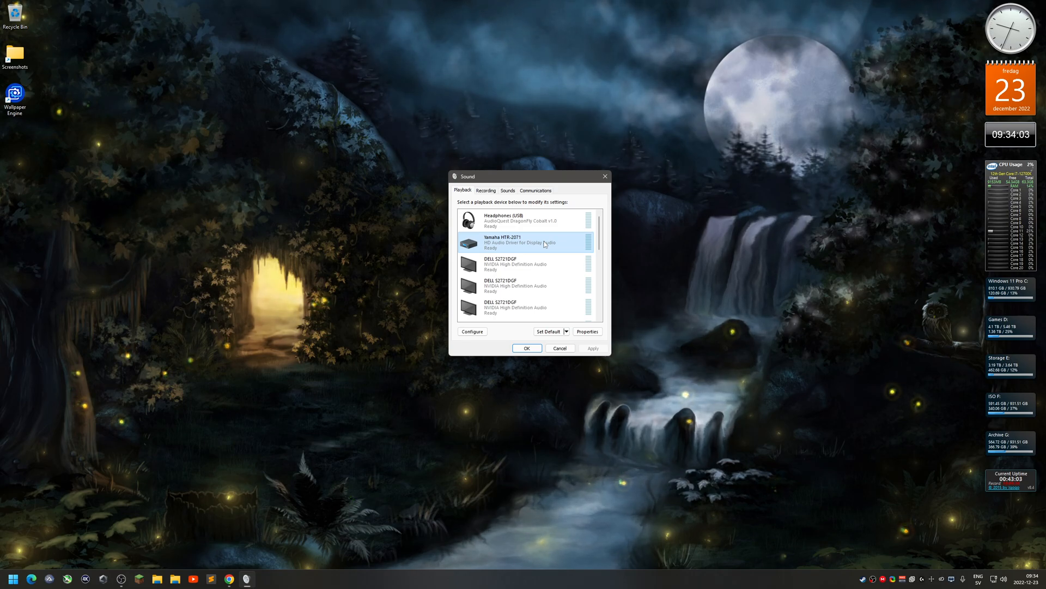
right_click(527, 242)
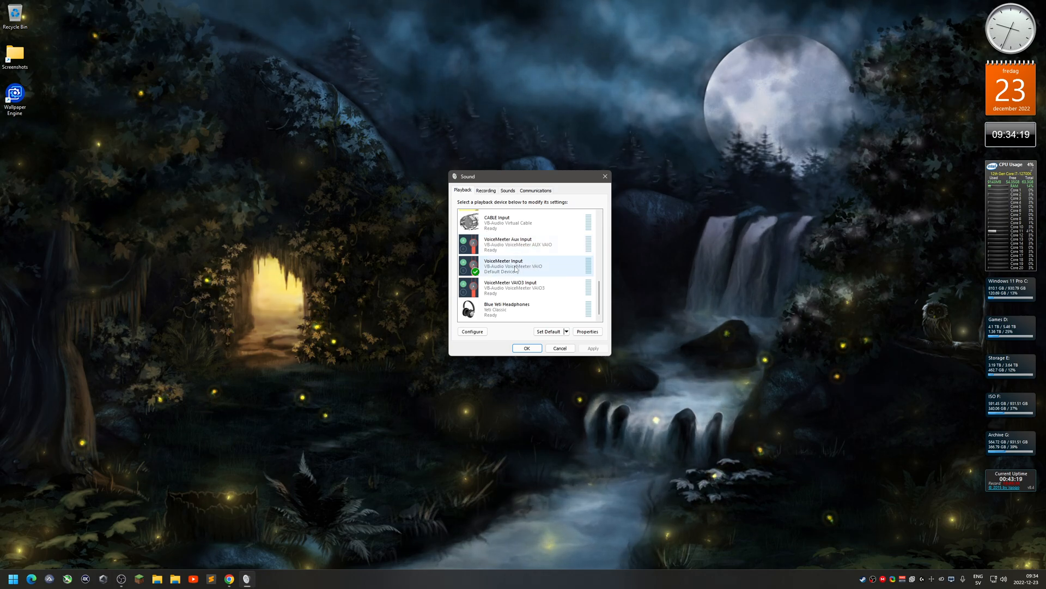
right_click(518, 266)
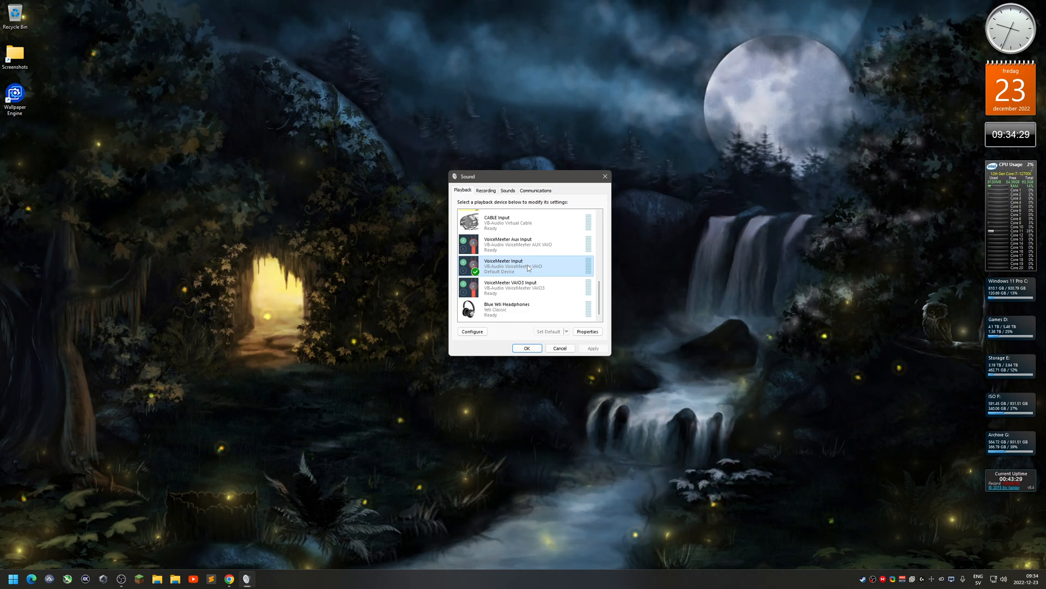
right_click(527, 265)
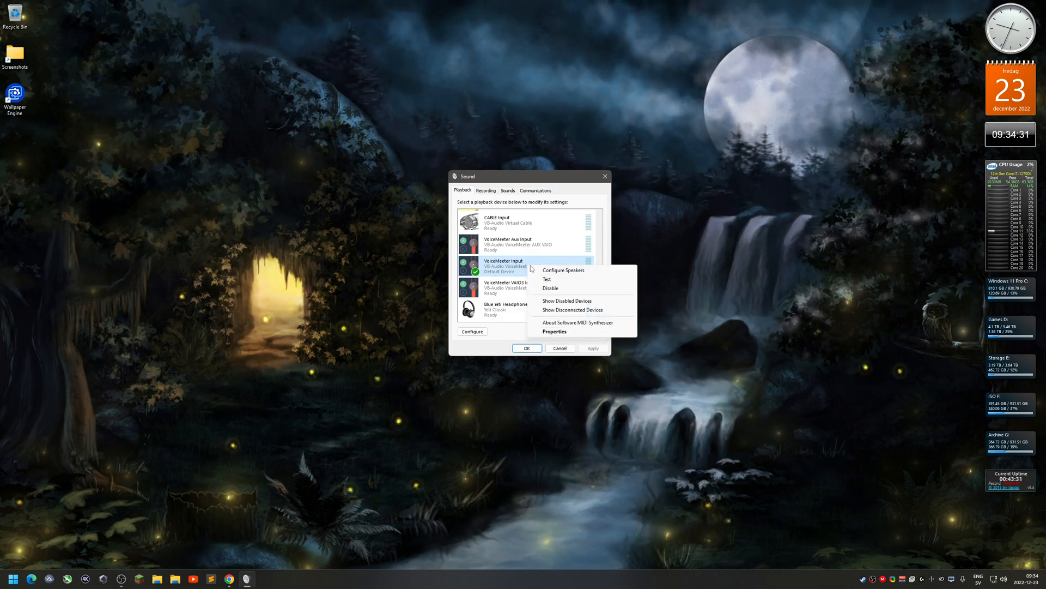
Step: Configure VoiceMeeter Input speakers, accepting 5.1 Surround and full-range defaults through Finish
click(563, 270)
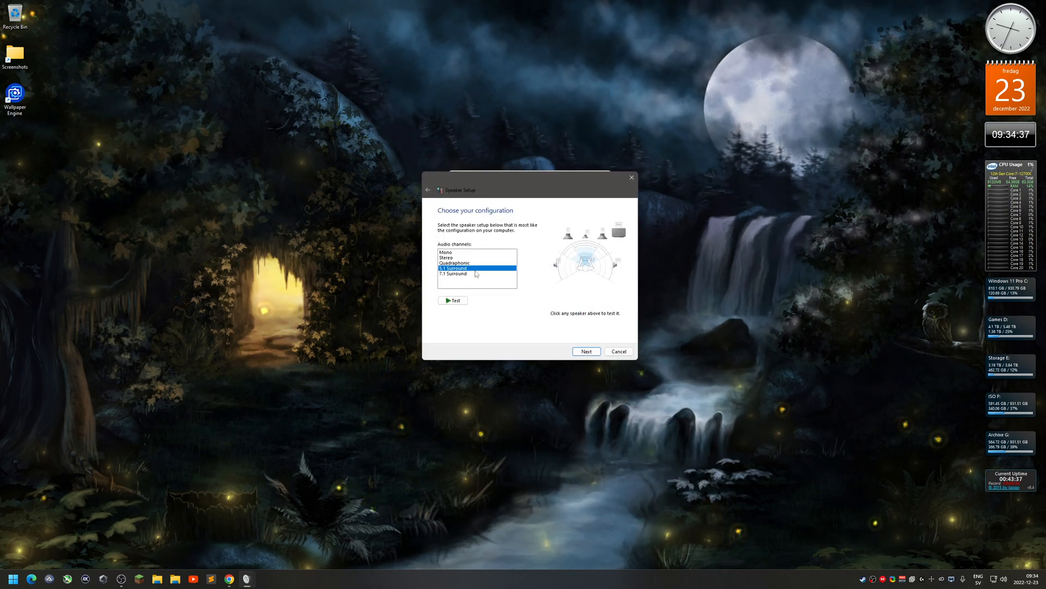
mouse_move(605, 369)
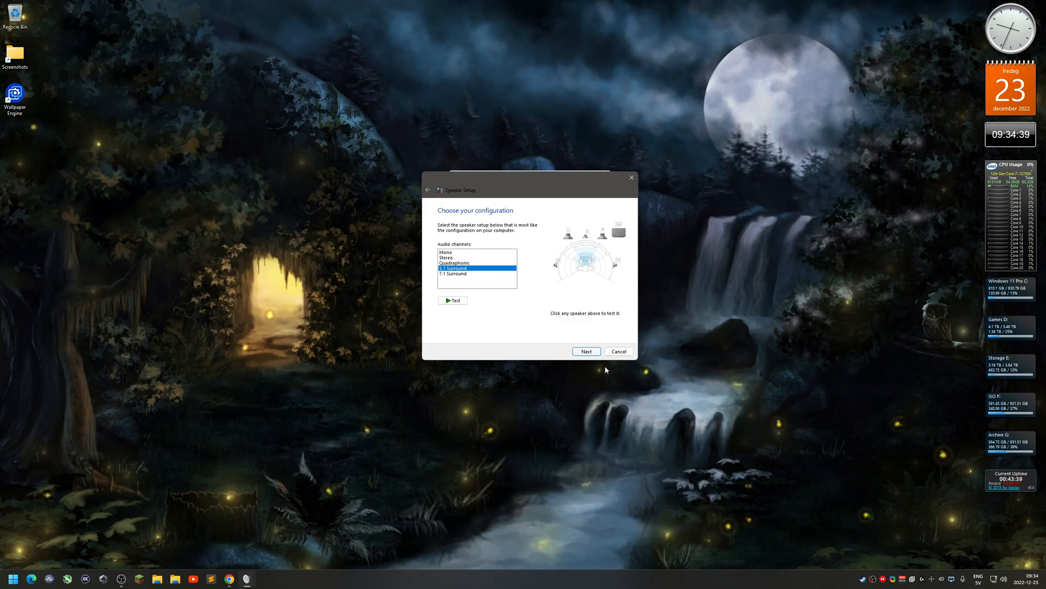
click(586, 351)
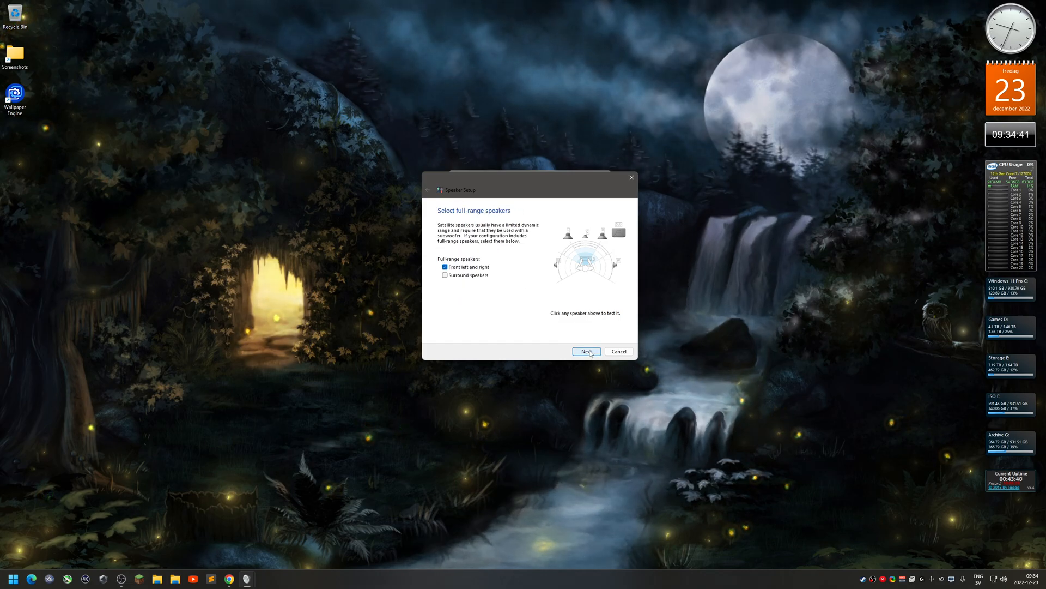
click(585, 351)
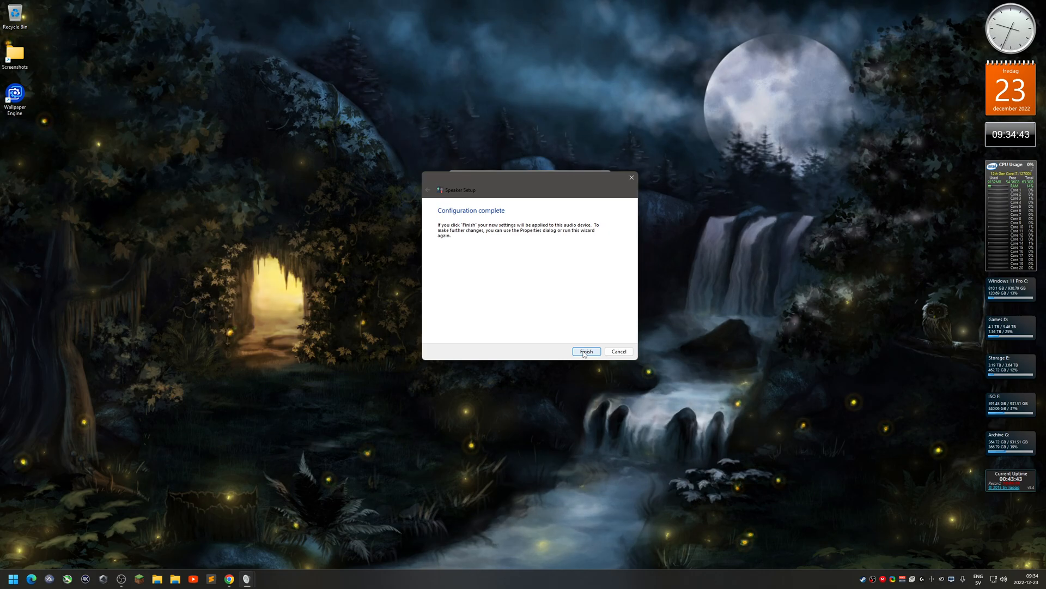
click(585, 351)
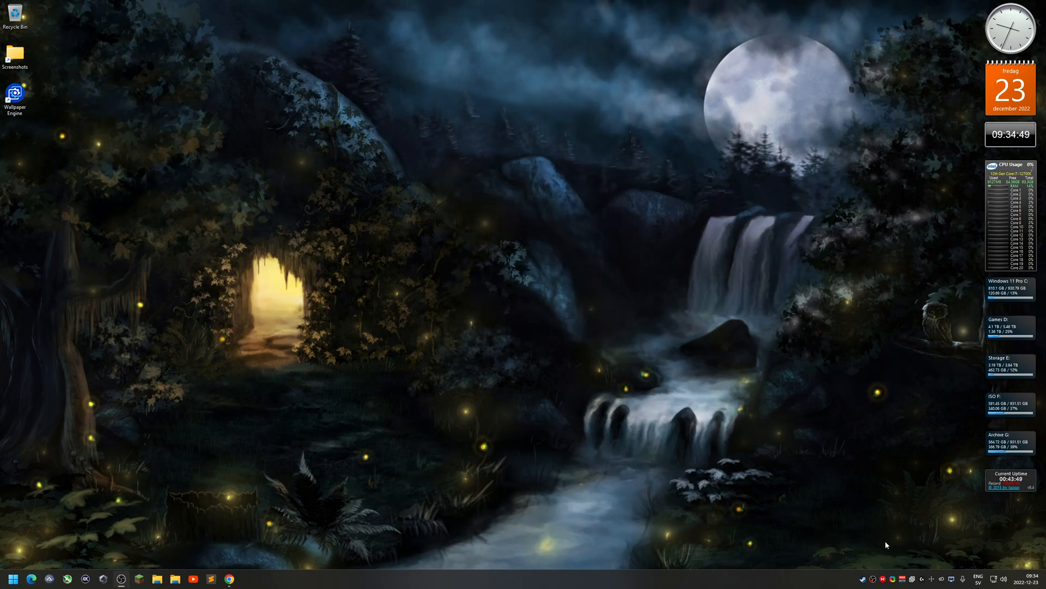
Step: Open VoiceMeeter Potato, set the Yamaha HTR-2071 as A1 hardware output, and close it
click(248, 579)
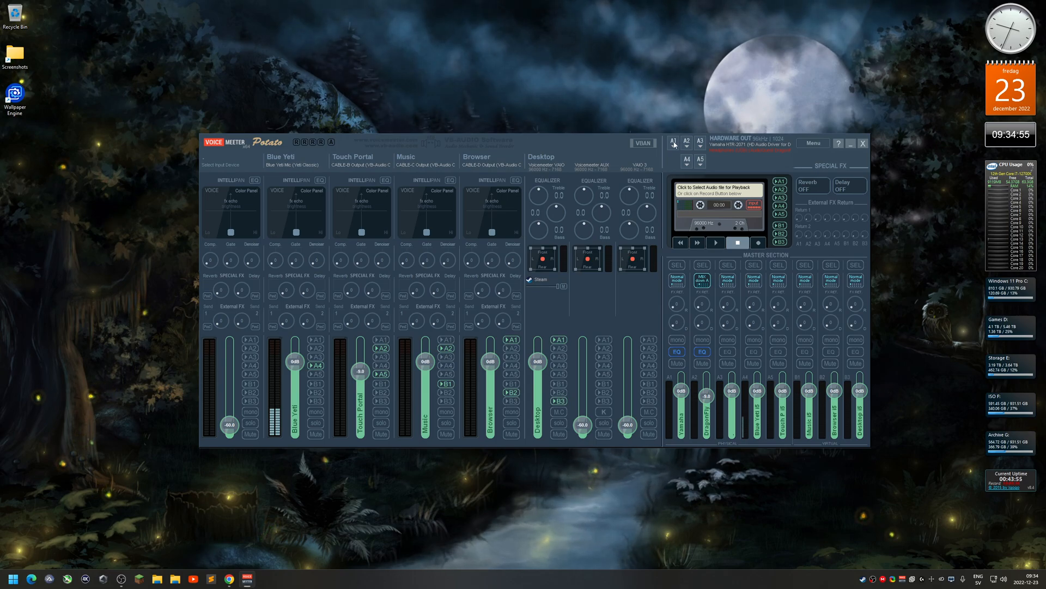
click(674, 143)
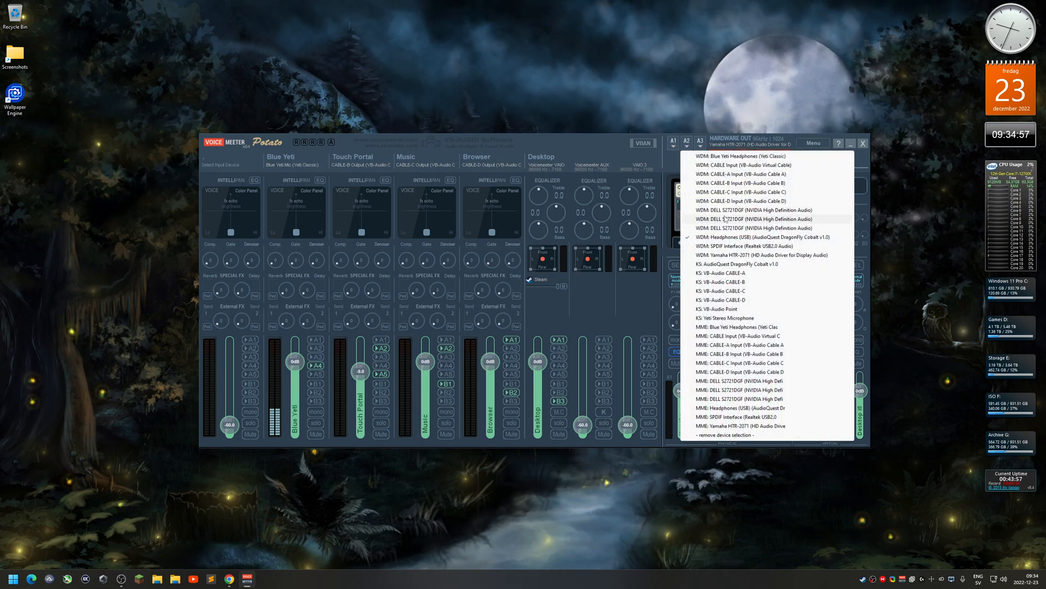
click(754, 238)
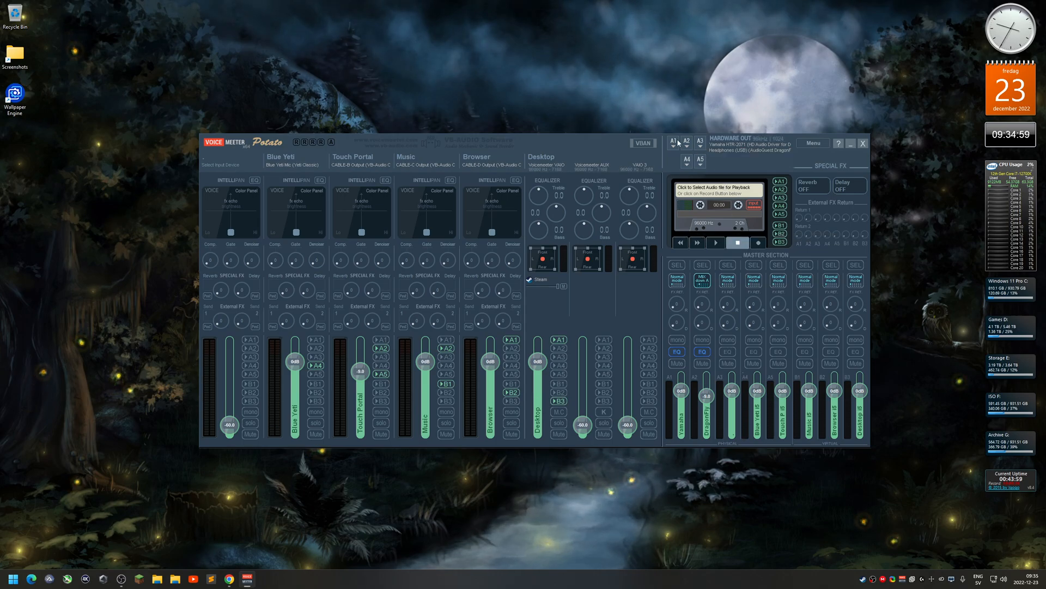
click(813, 142)
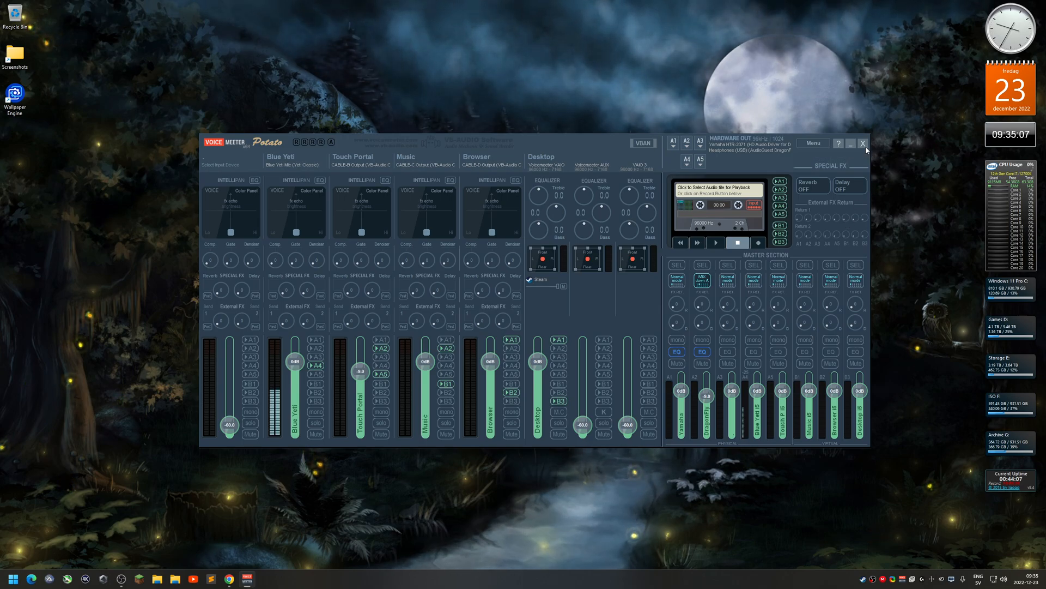
click(864, 143)
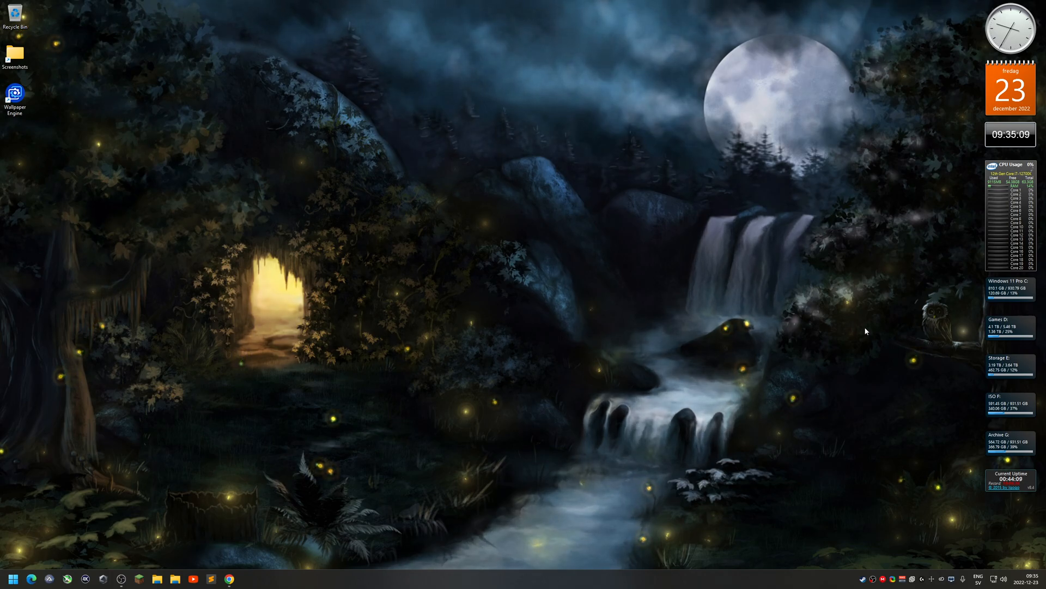
mouse_move(913, 540)
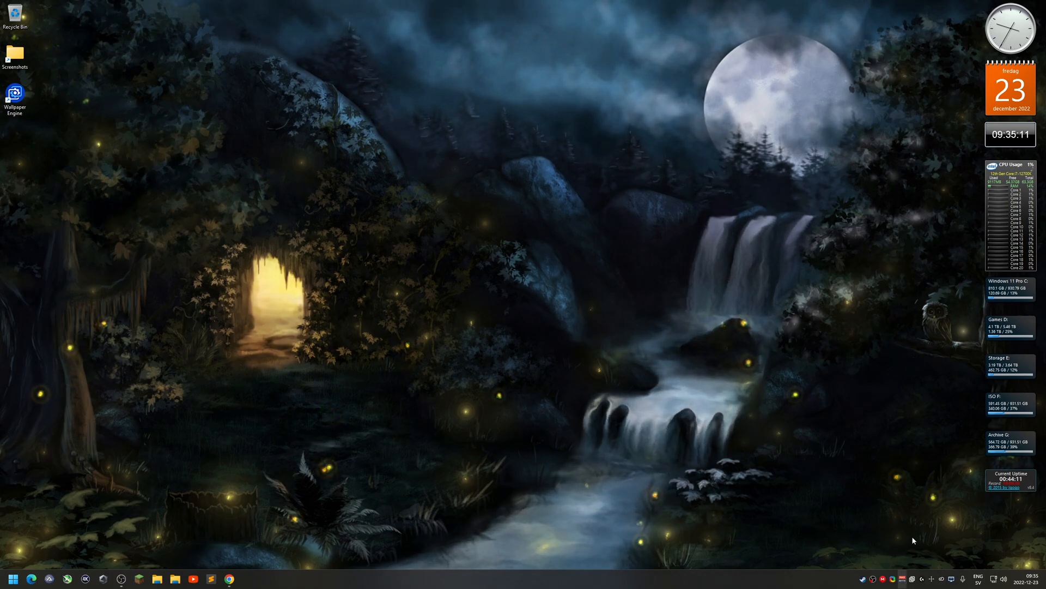